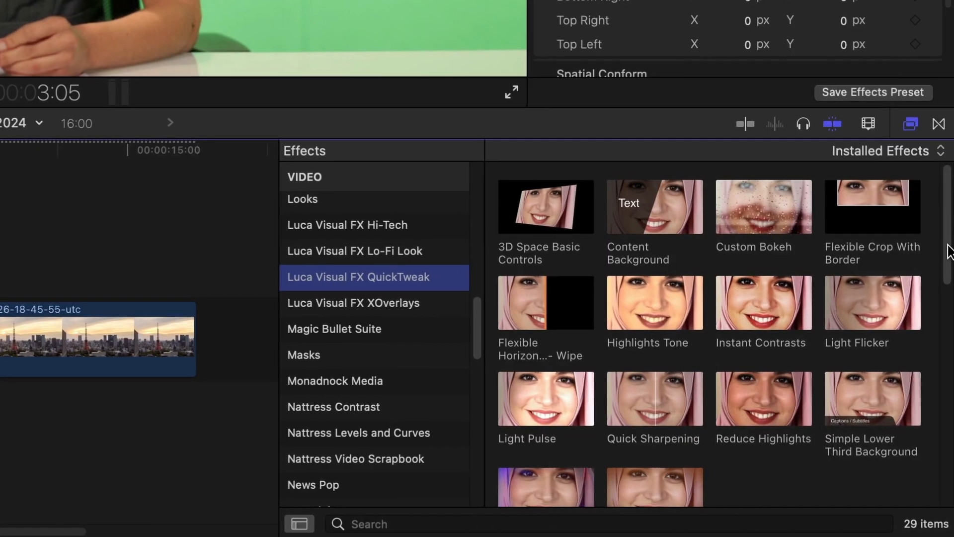
Step: Scroll the Inspector to the crop border controls and widen the Border Width
scroll("down", 3)
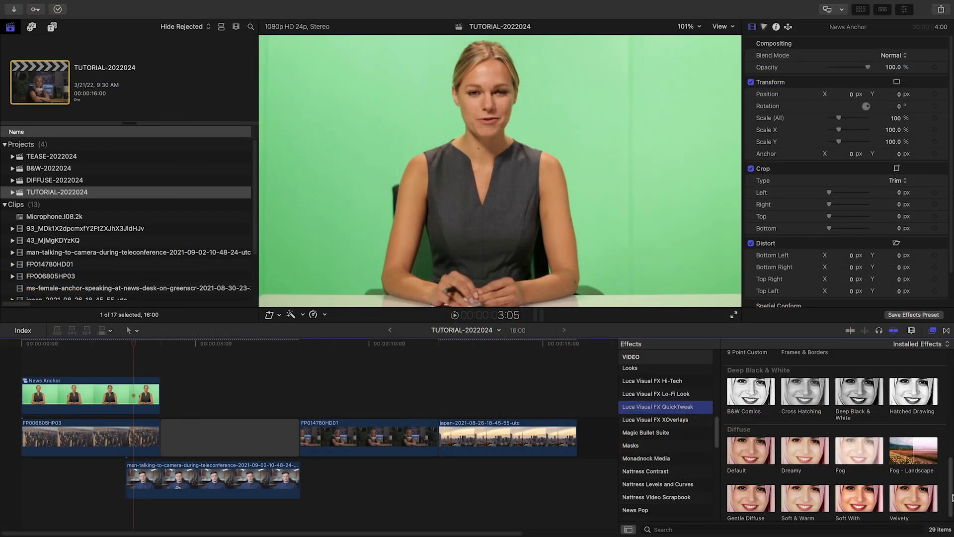
scroll("down", 3)
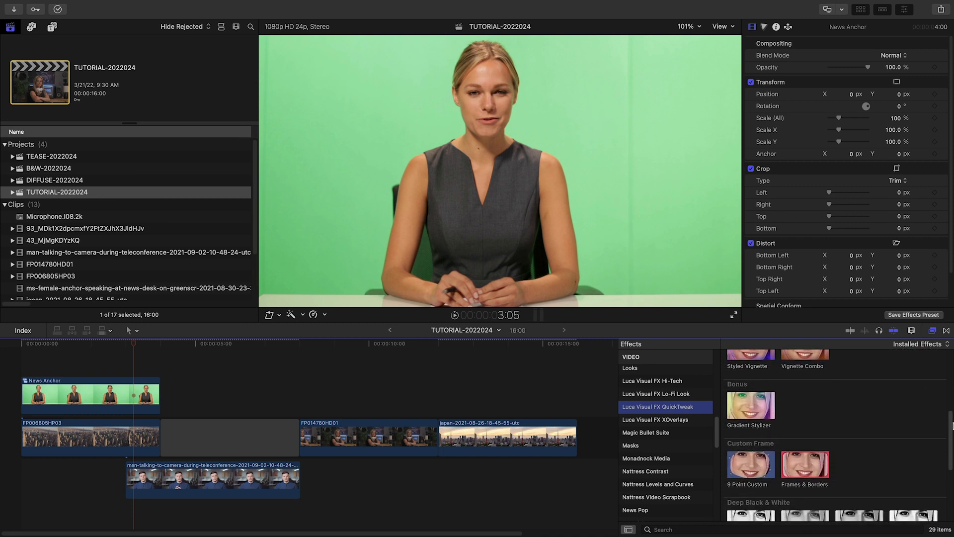
scroll("down", 3)
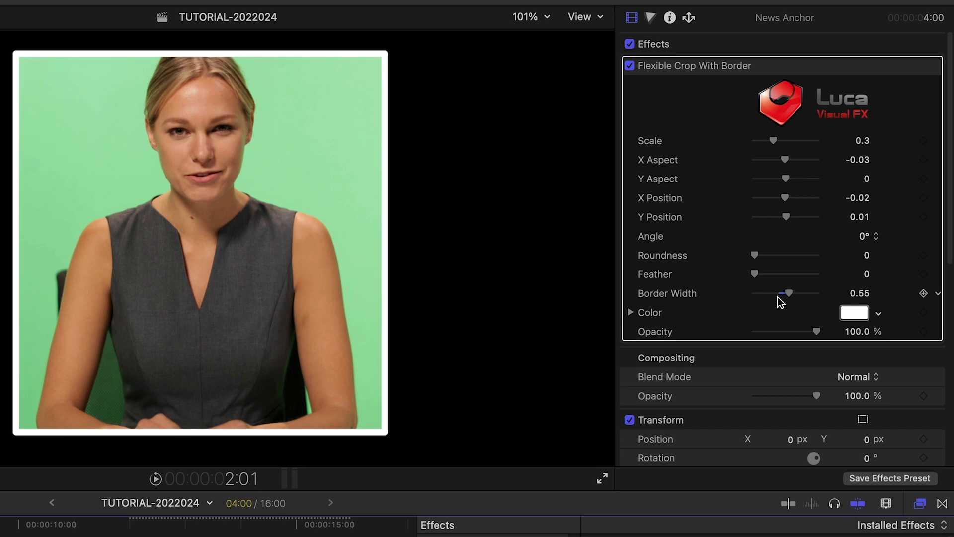
left_click_drag(753, 254, 763, 255)
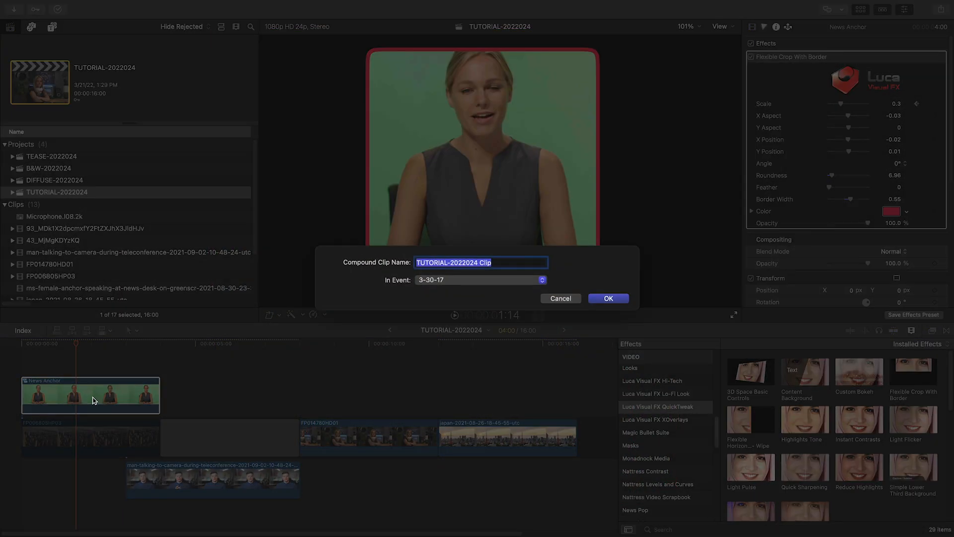
Step: Name the new compound clip 'Cropped Clip' and confirm it
type("Cropped")
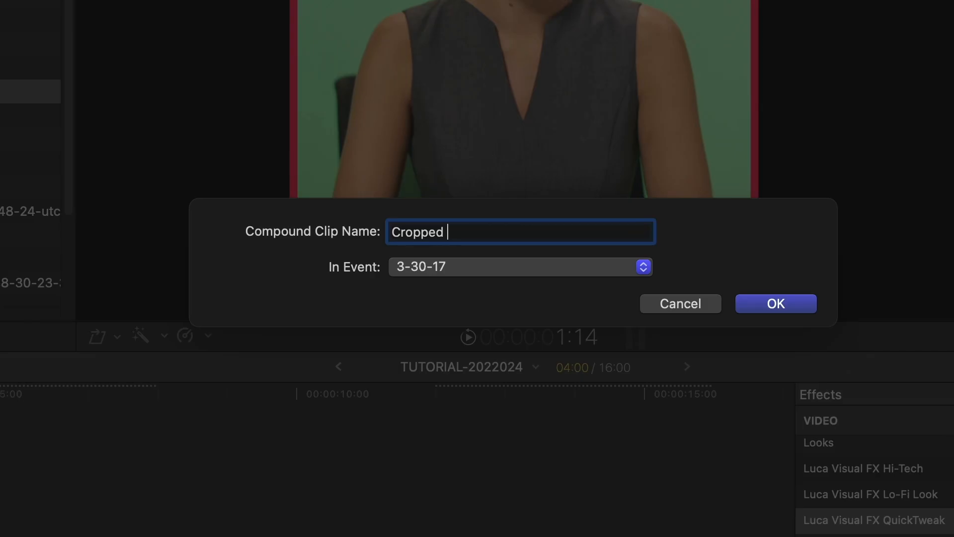
left_click(775, 303)
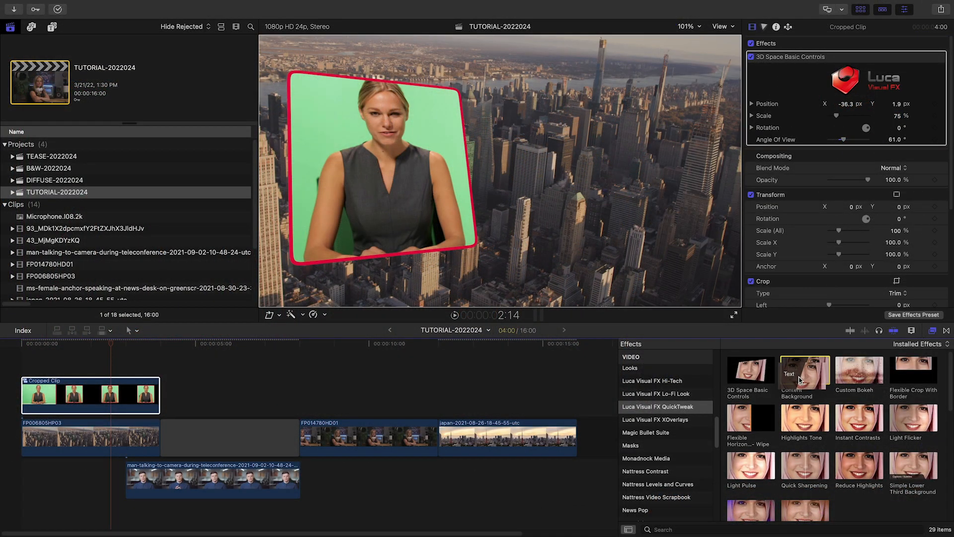
Step: Add Content Background to the city clip and change its Side and edge shape options
left_click(90, 437)
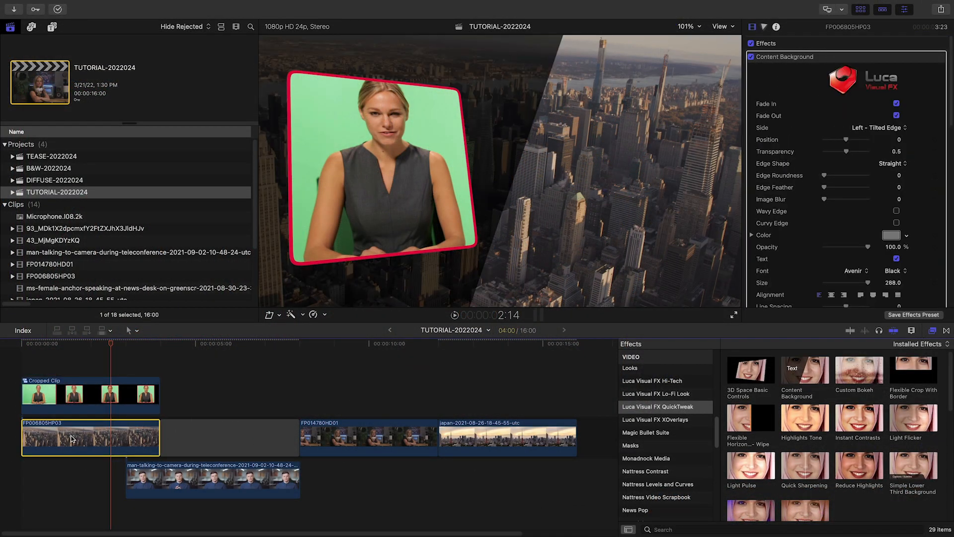
left_click(876, 127)
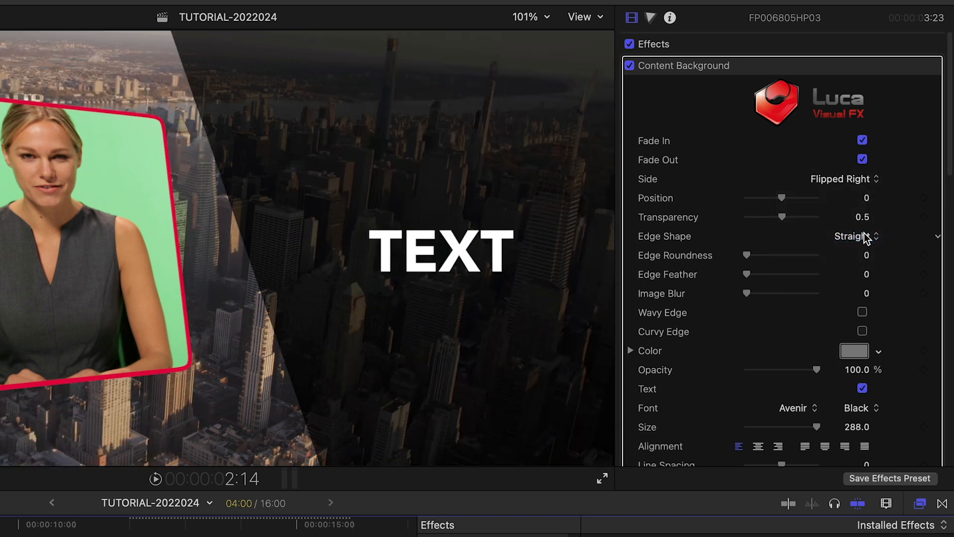
left_click(852, 236)
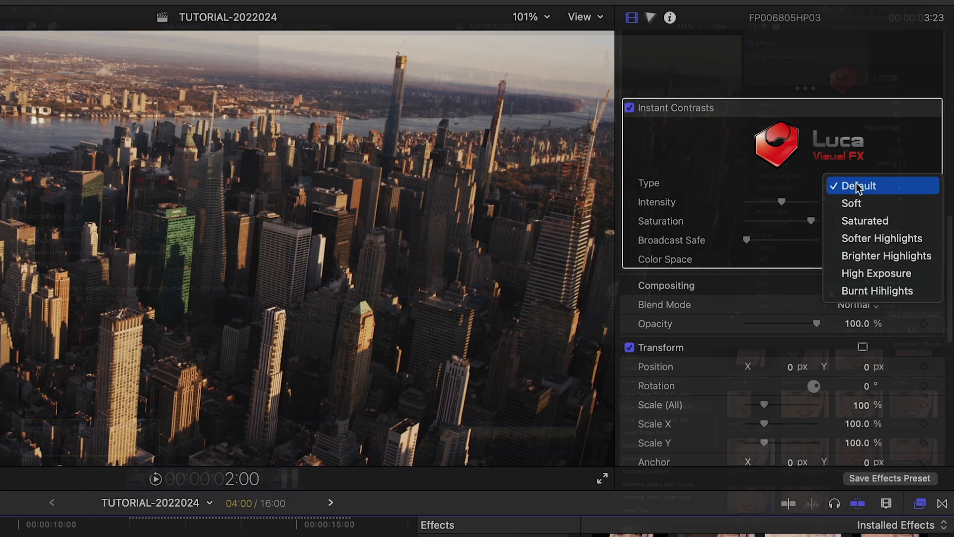
Step: Switch Instant Contrasts to High Exposure, raise Intensity toward 100, and adjust another setting
left_click(876, 273)
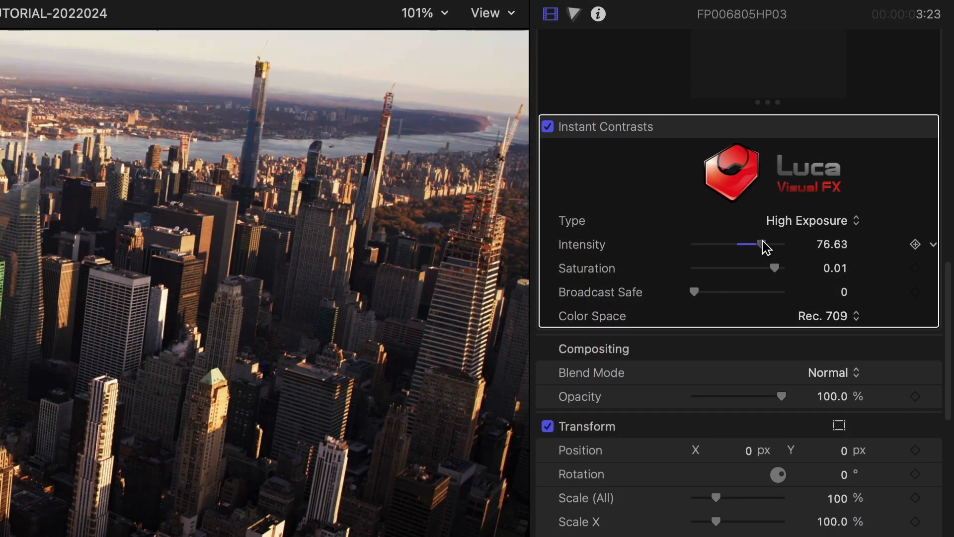
left_click_drag(758, 244, 782, 244)
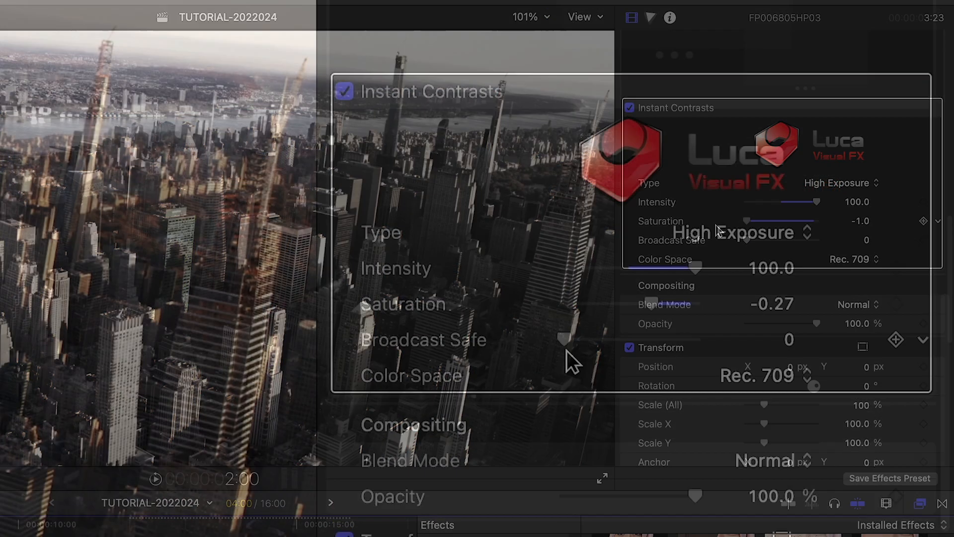
left_click(851, 259)
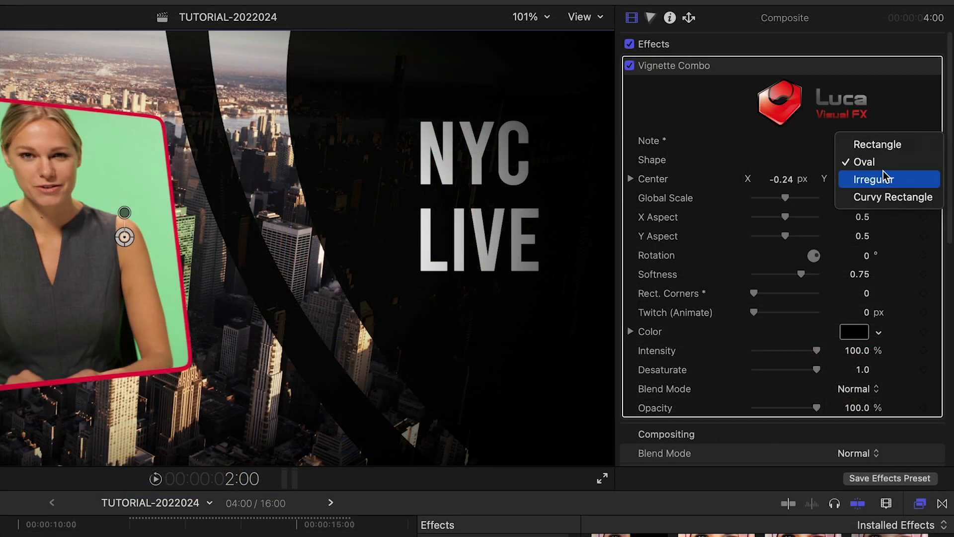
Step: Change the Vignette Combo Shape from Oval to Rectangle
left_click(878, 145)
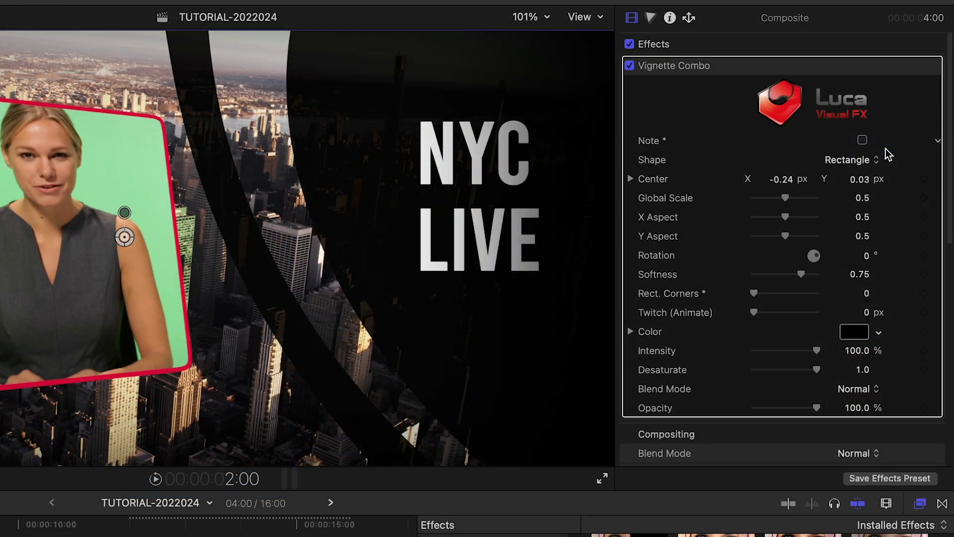
left_click(847, 159)
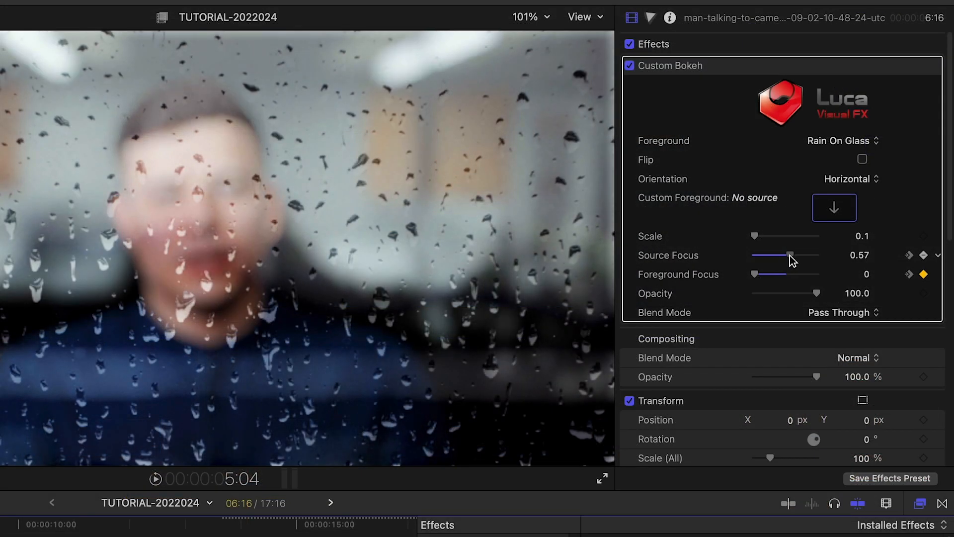
Step: Lower the Custom Bokeh Source Focus and start picking a Custom Foreground clip
left_click_drag(791, 255, 785, 255)
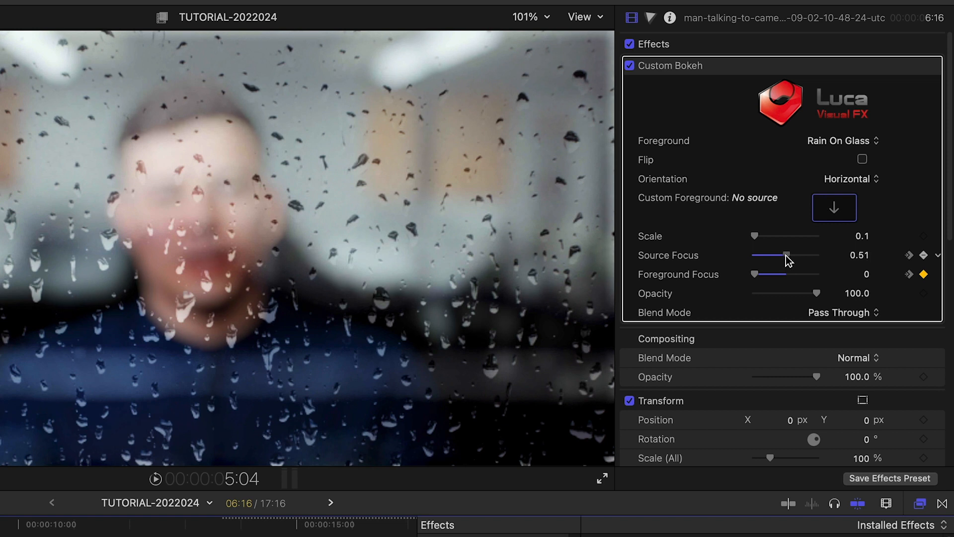
left_click(834, 208)
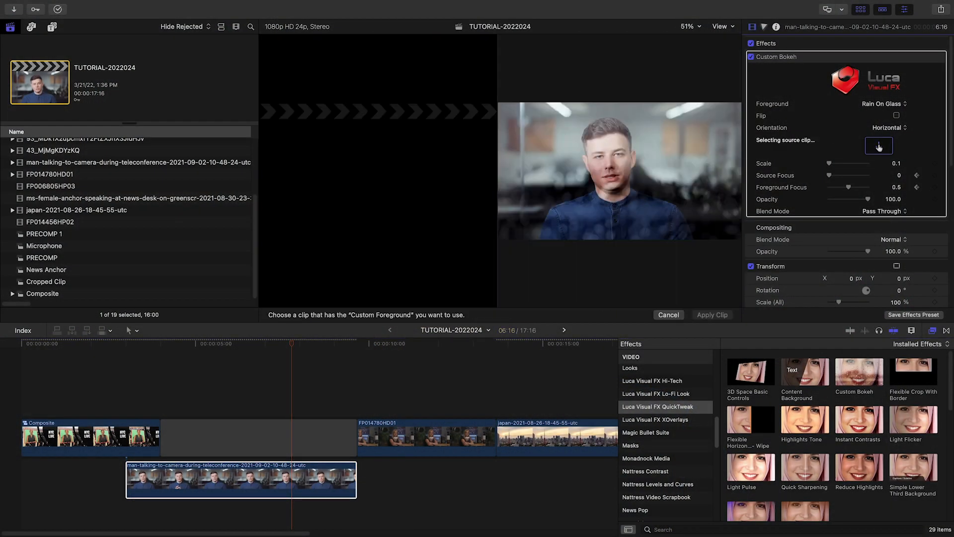
Step: Pick the Microphone clip and set the Custom Bokeh Foreground to Custom
left_click(43, 245)
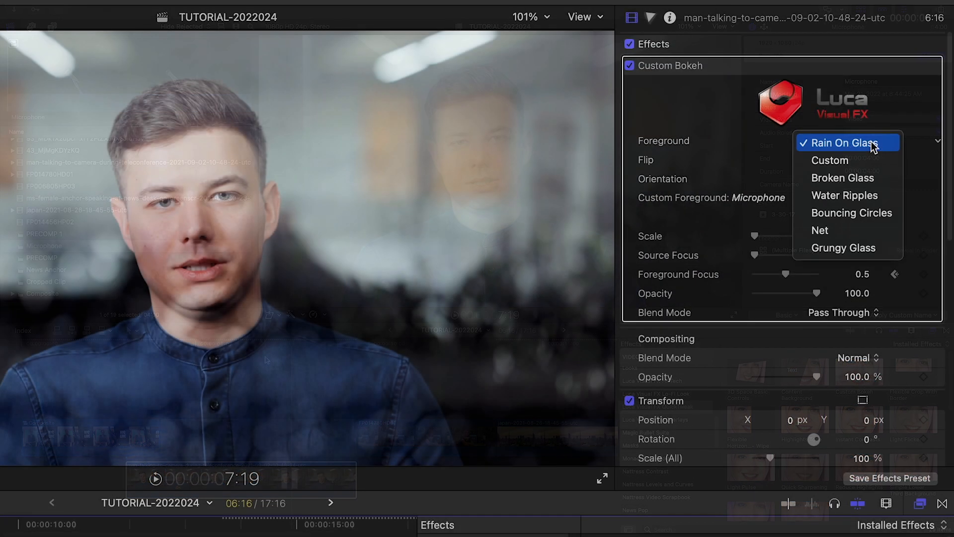
left_click(829, 160)
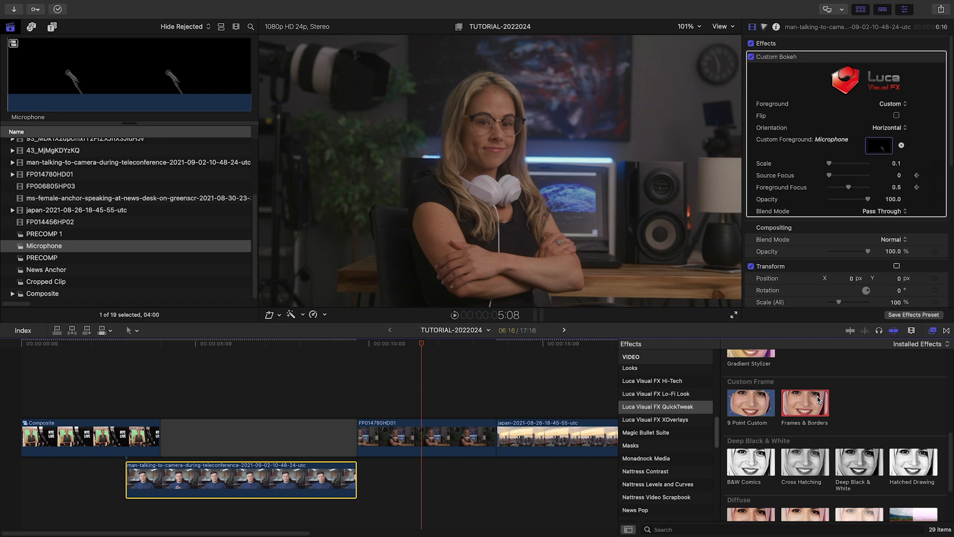
Step: Select the Frames & Borders thumbnail in the Custom Frame effects section
left_click(426, 437)
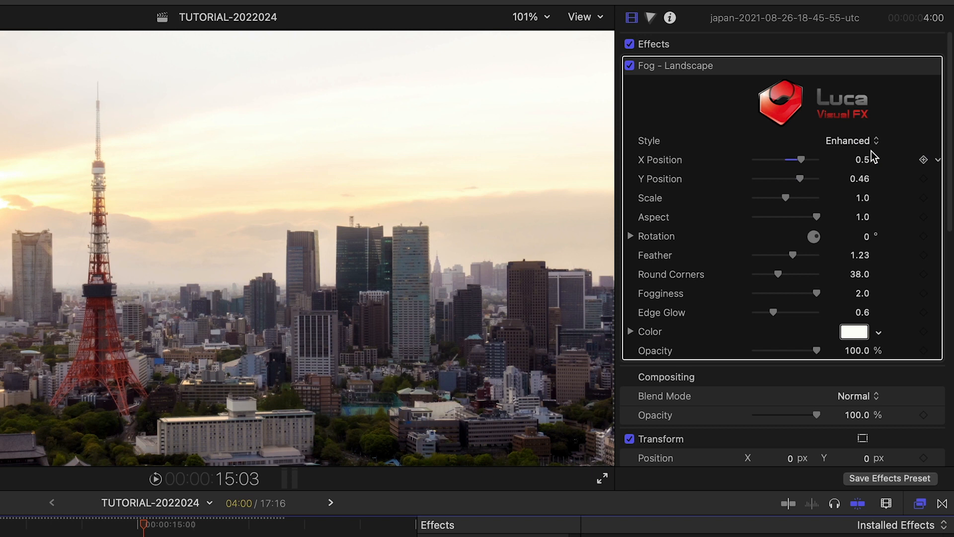
Step: Set the Fog - Landscape Style pop-up to Brighter & Veiled
left_click(851, 140)
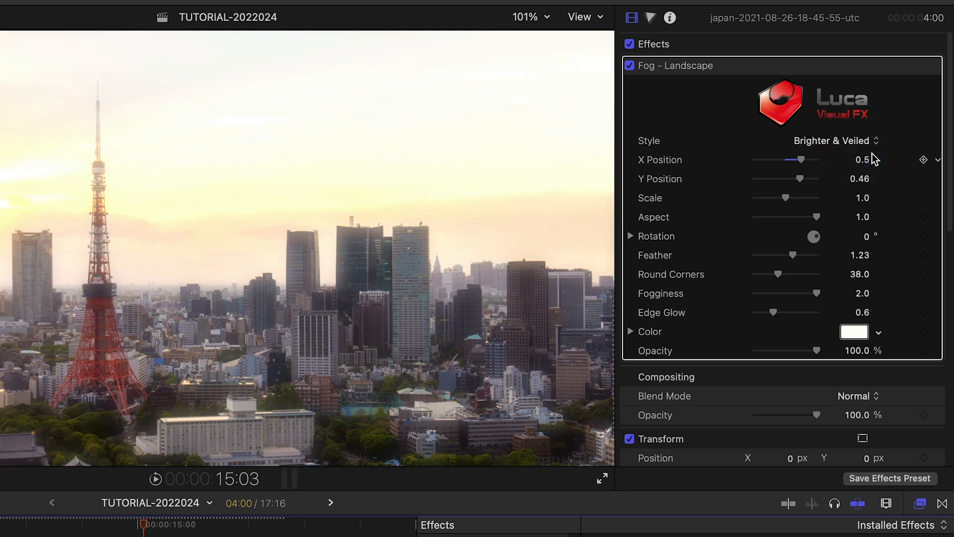